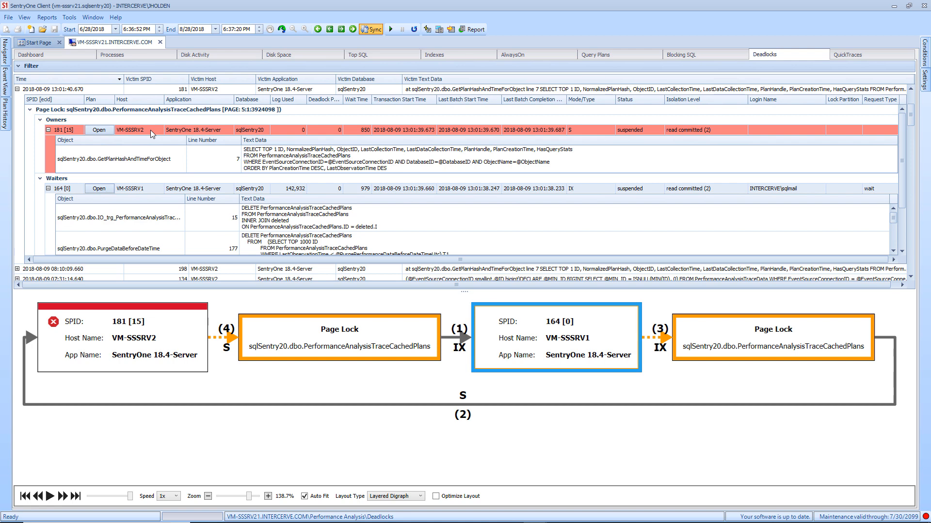
# - Switch the deadlock graph's Layout Type to Circular
pyautogui.rightClick(151, 133)
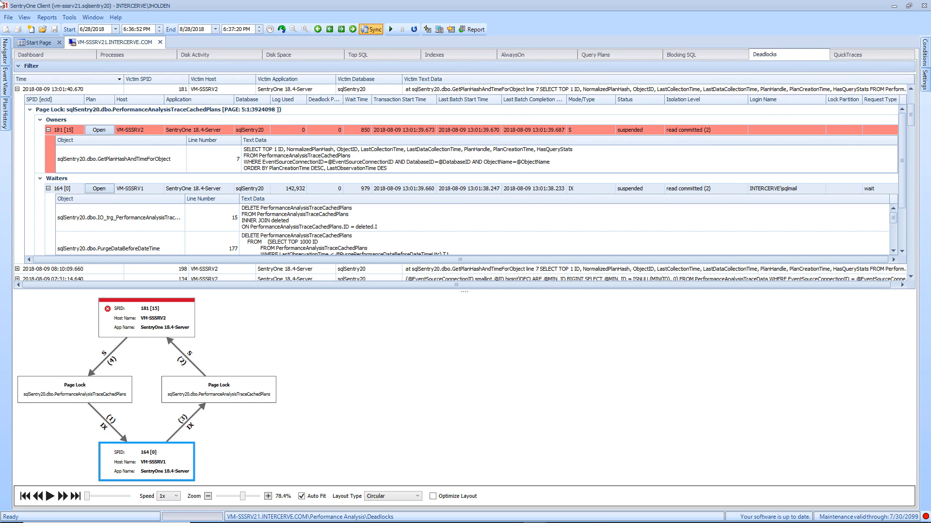
# - Choose Layered Digraph from the Layout Type dropdown below the deadlock graph
pyautogui.click(418, 496)
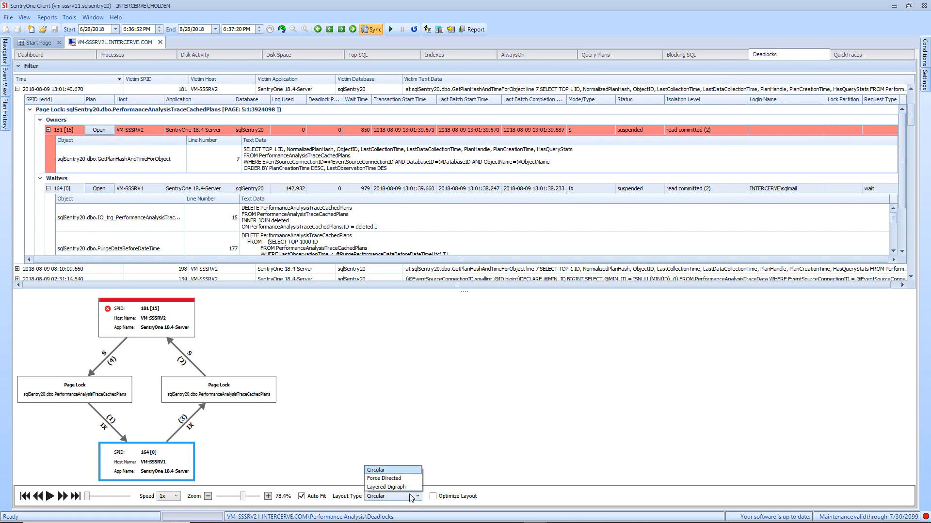
pyautogui.click(385, 486)
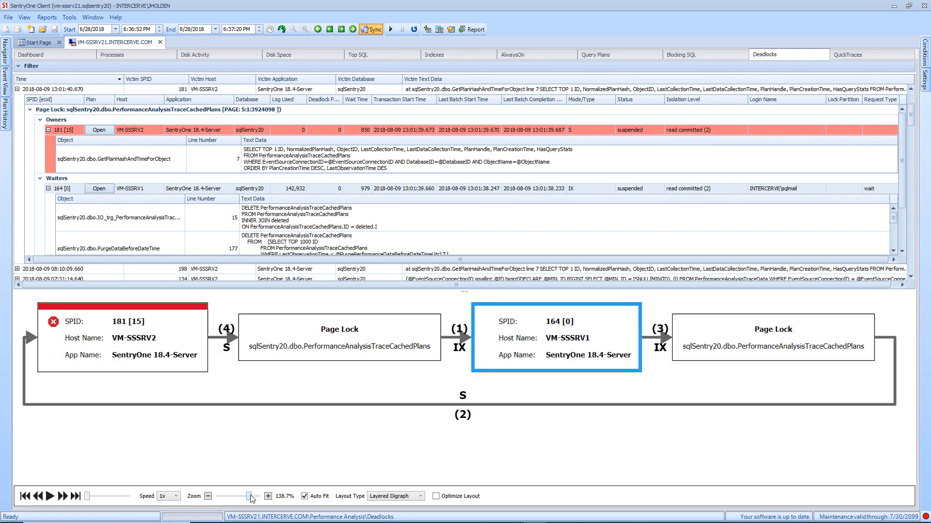